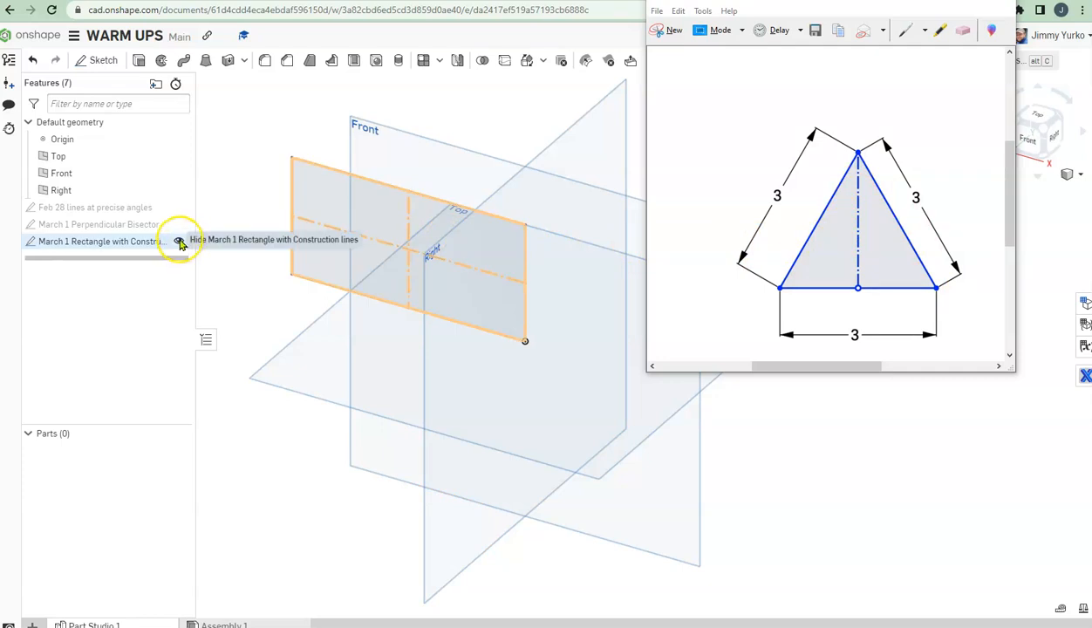
Hide the rectangle sketch and start a new sketch on the Front plane.
{"action": "left_click", "coordinate": [181, 242]}
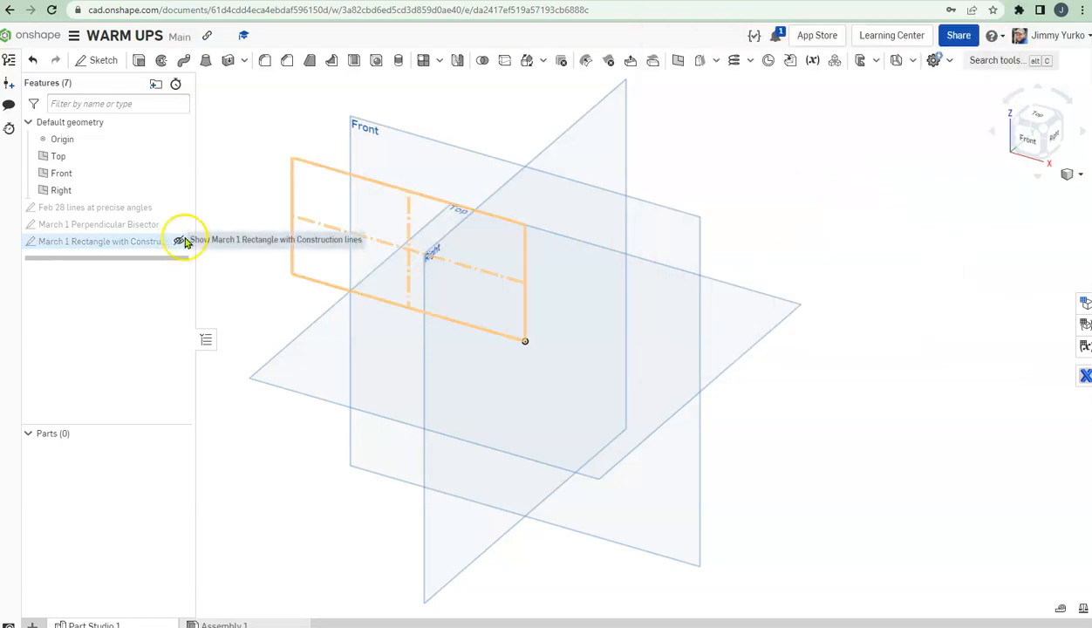
{"action": "left_click", "coordinate": [179, 240]}
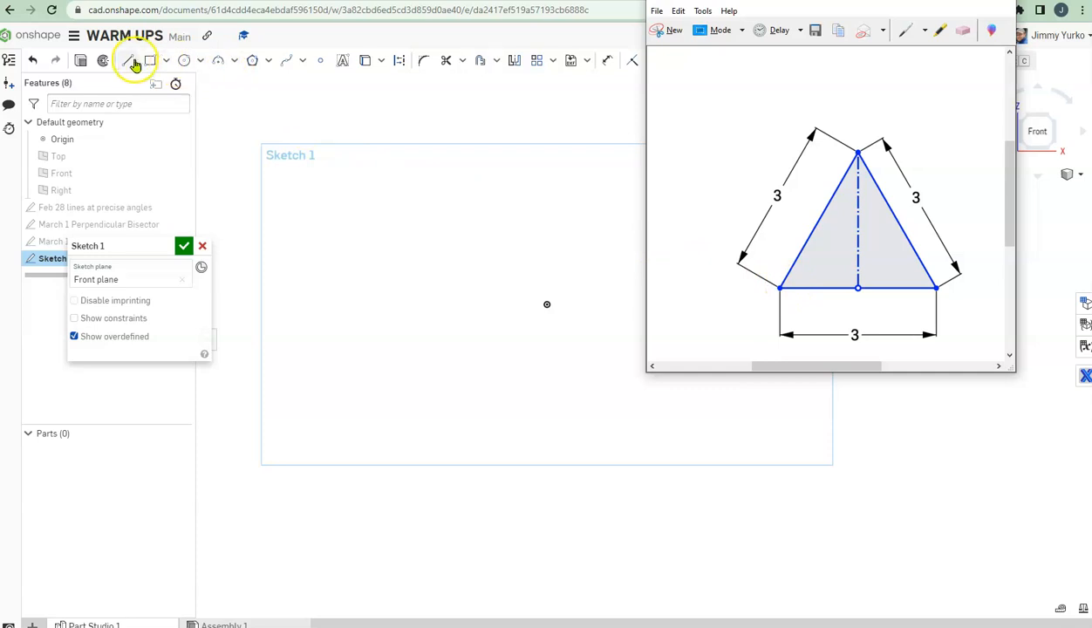
Draw three connected lines forming a triangle with its base at the origin.
{"action": "left_click", "coordinate": [129, 61]}
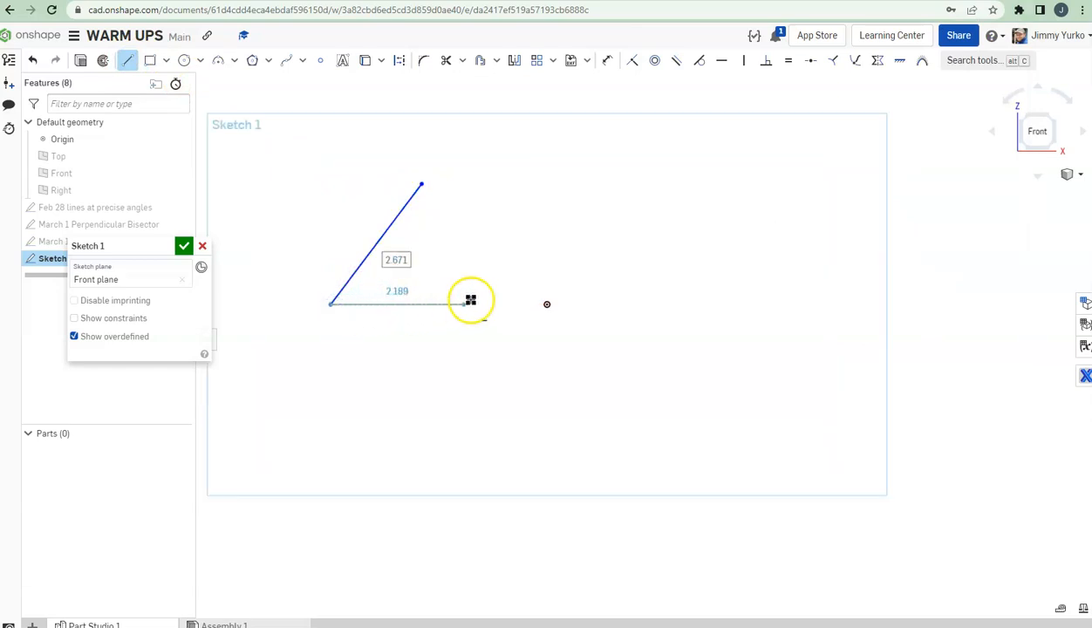
{"action": "left_click_drag", "start_coordinate": [472, 301], "coordinate": [545, 303]}
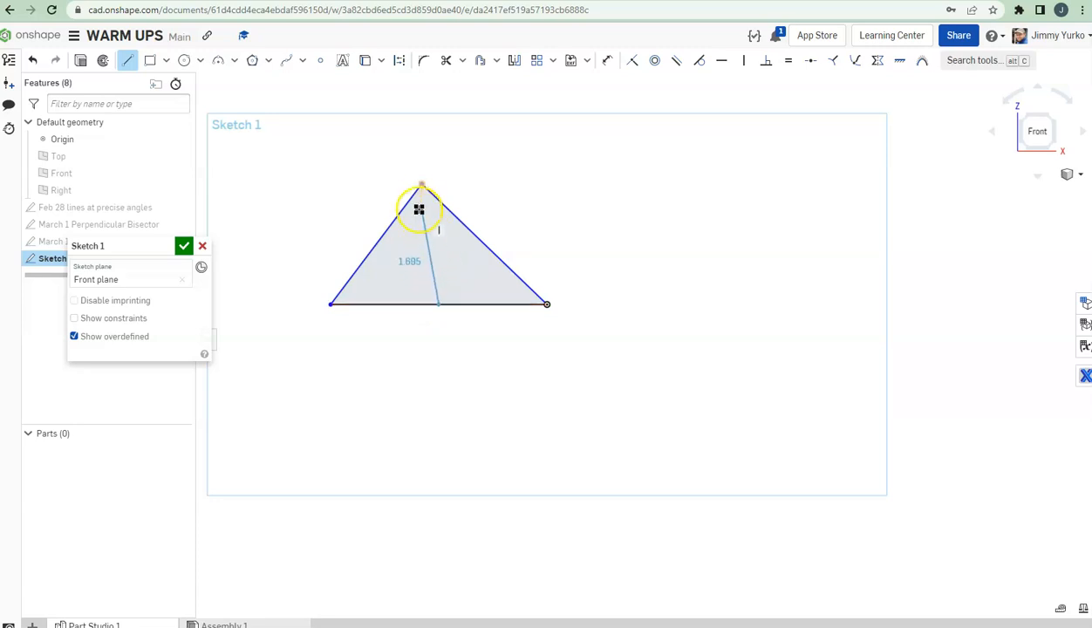
Draw a line from the triangle's apex down to the midpoint of its base.
{"action": "left_click_drag", "start_coordinate": [418, 209], "coordinate": [421, 186]}
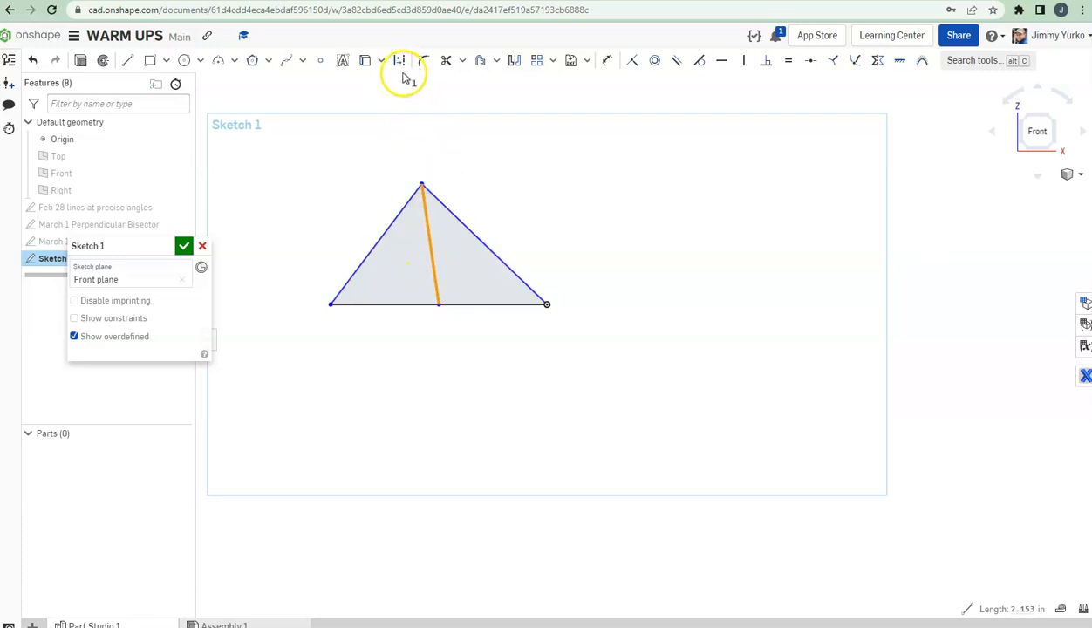
{"action": "mouse_move", "coordinate": [399, 60]}
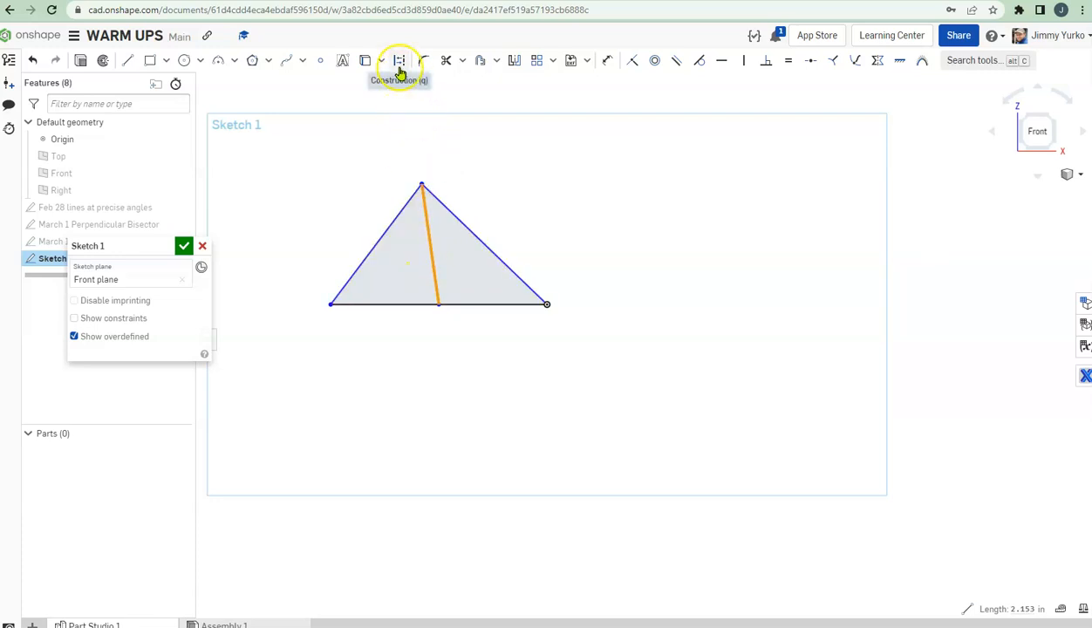
Make the apex-to-base line construction geometry, then drag the apex to test it.
{"action": "left_click", "coordinate": [400, 61]}
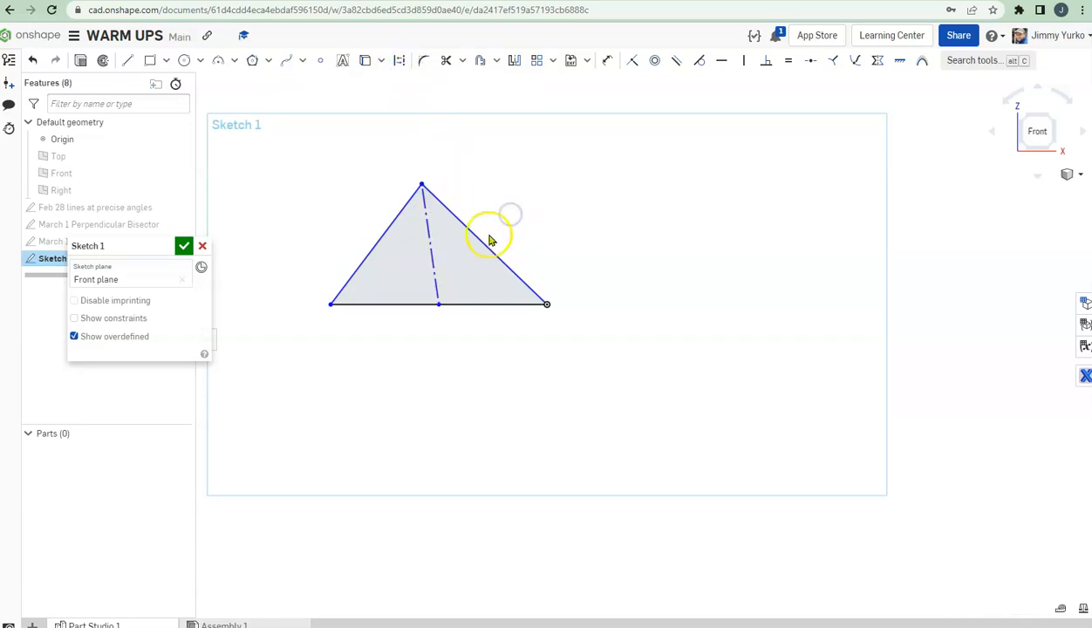
{"action": "left_click_drag", "start_coordinate": [421, 186], "coordinate": [500, 182]}
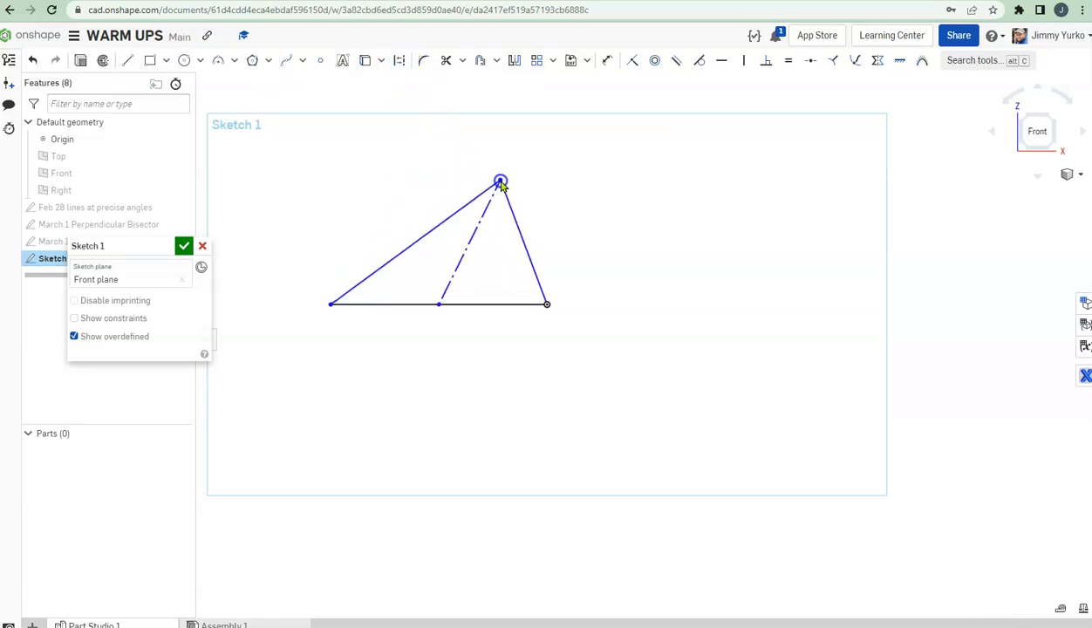
{"action": "left_click_drag", "start_coordinate": [500, 182], "coordinate": [408, 180]}
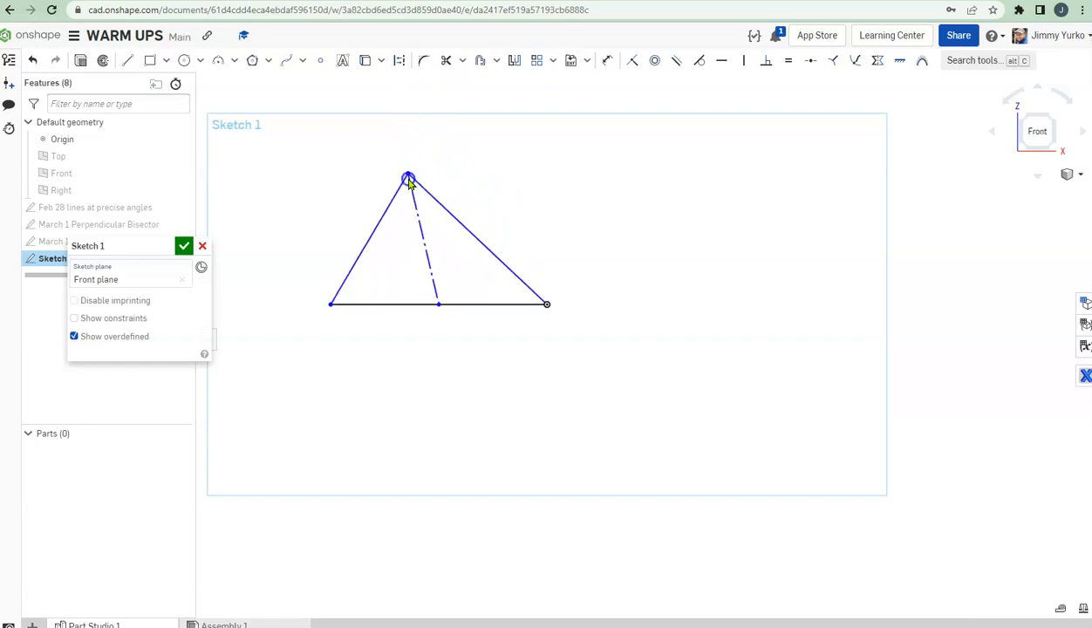
{"action": "left_click_drag", "start_coordinate": [408, 179], "coordinate": [469, 179]}
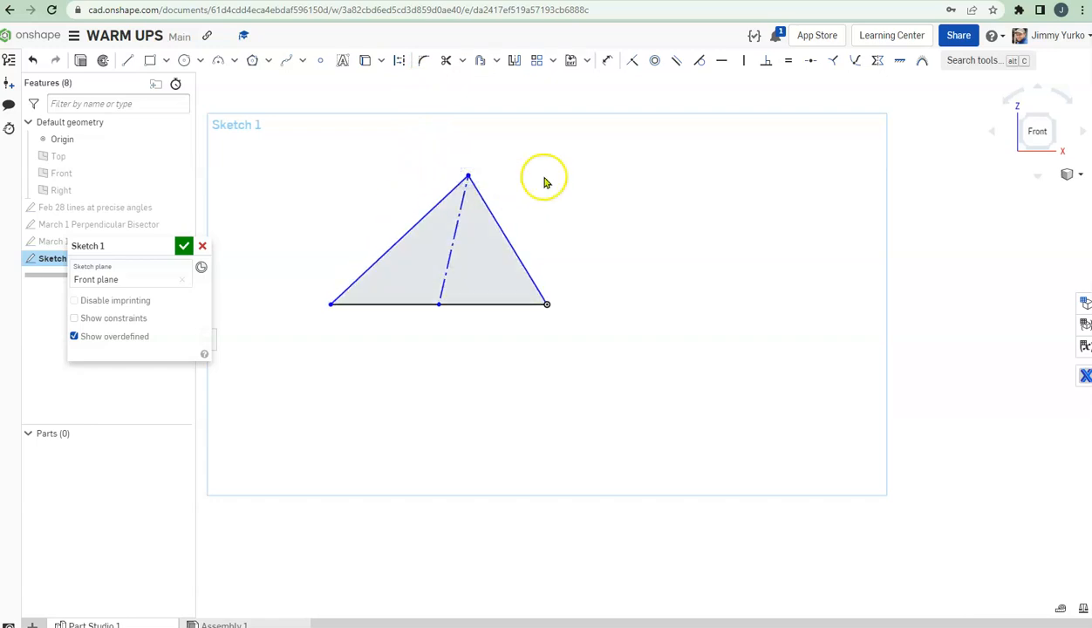
{"action": "mouse_move", "coordinate": [506, 255]}
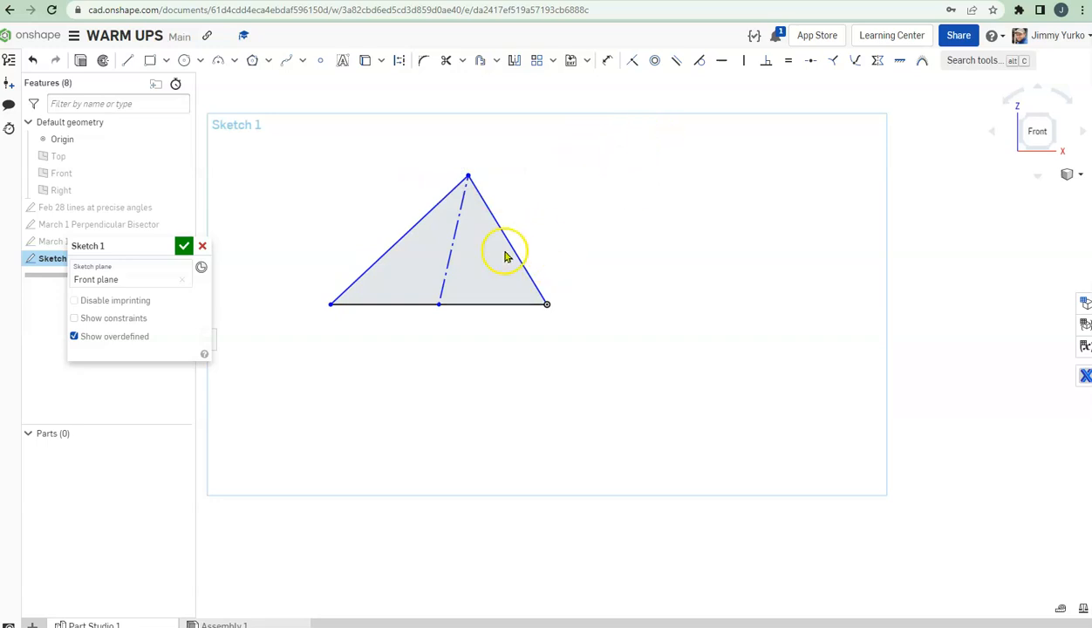
{"action": "mouse_move", "coordinate": [689, 96]}
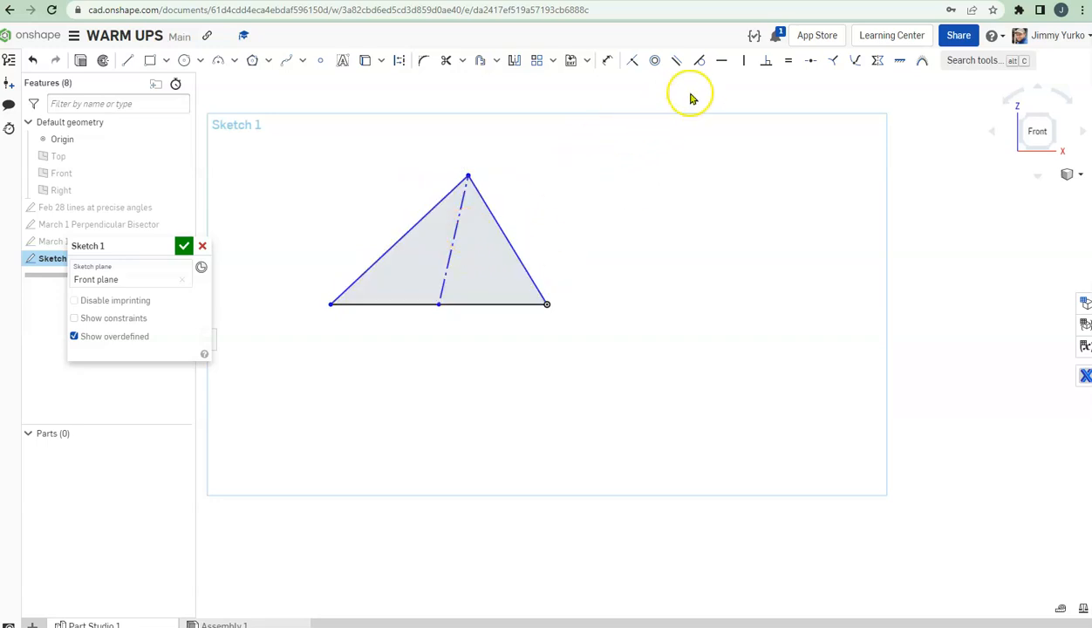
{"action": "mouse_move", "coordinate": [452, 262]}
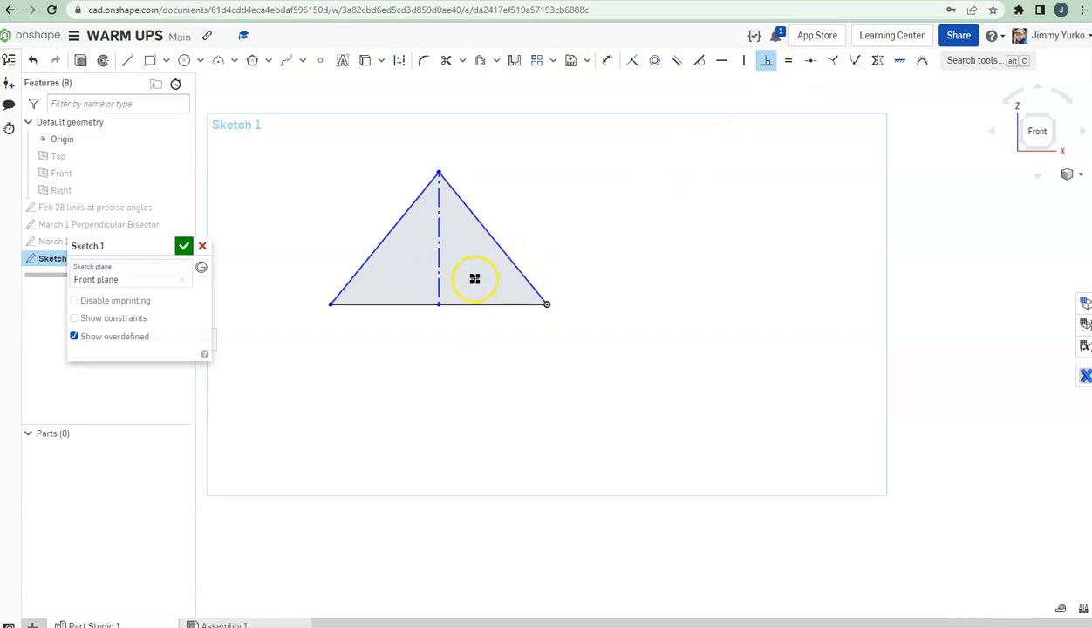
{"action": "mouse_move", "coordinate": [488, 191]}
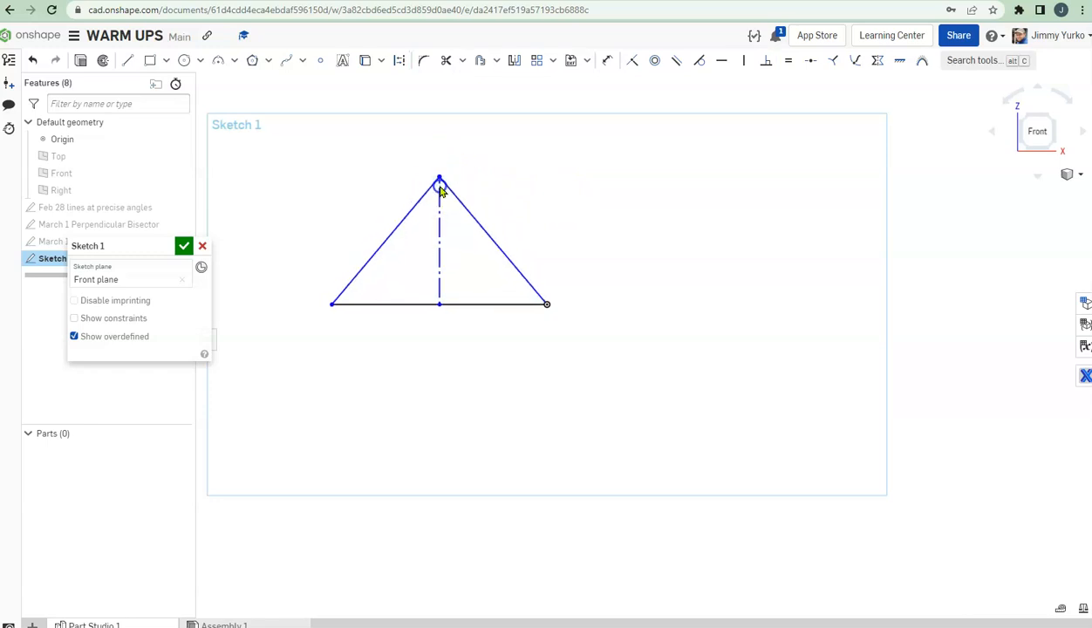
Drag the apex higher and move the triangle right, keeping the centerline vertical.
{"action": "left_click_drag", "start_coordinate": [438, 180], "coordinate": [452, 131]}
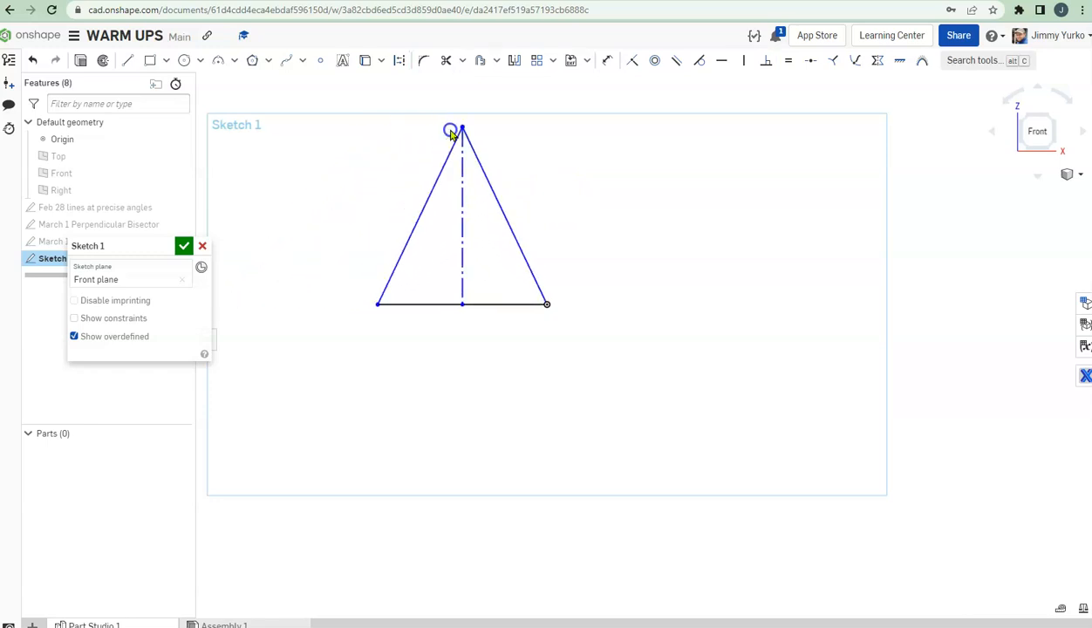
{"action": "left_click_drag", "start_coordinate": [451, 129], "coordinate": [667, 148]}
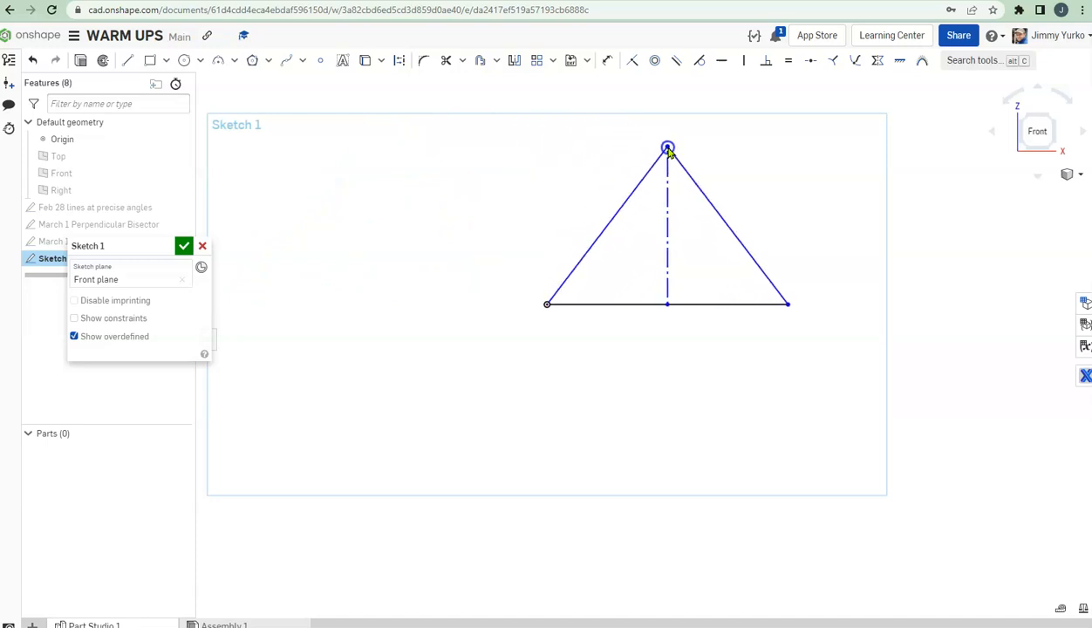
{"action": "left_click_drag", "start_coordinate": [668, 147], "coordinate": [653, 137]}
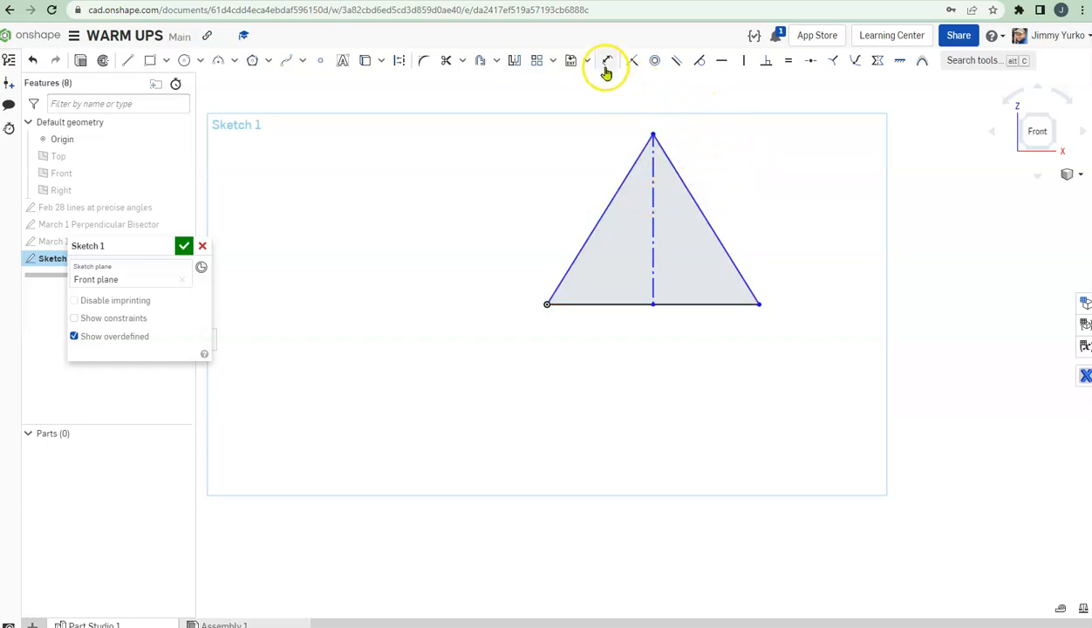
{"action": "mouse_move", "coordinate": [608, 61]}
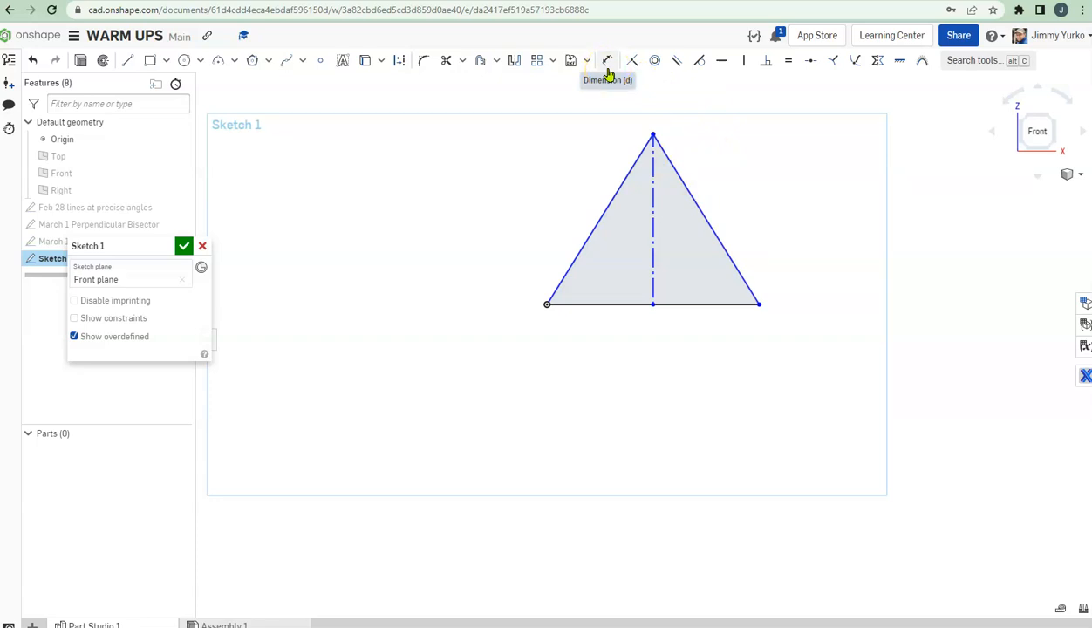
Dimension the triangle's right side to 3 inches and begin dimensioning the base.
{"action": "left_click", "coordinate": [607, 60]}
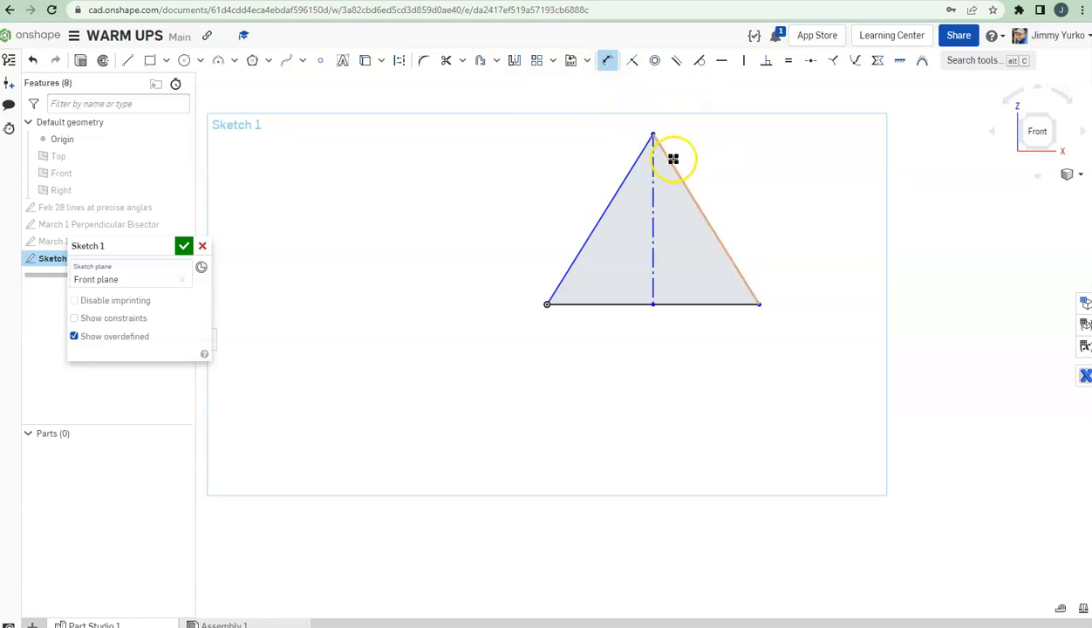
{"action": "mouse_move", "coordinate": [692, 192]}
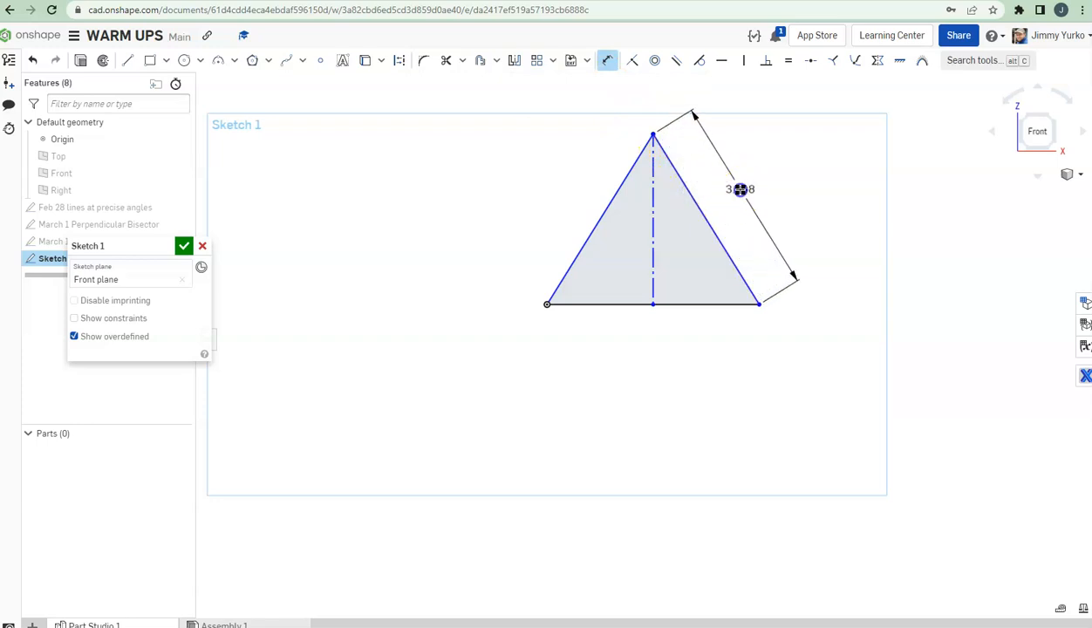
{"action": "left_click", "coordinate": [740, 189]}
{"action": "type", "text": "3"}
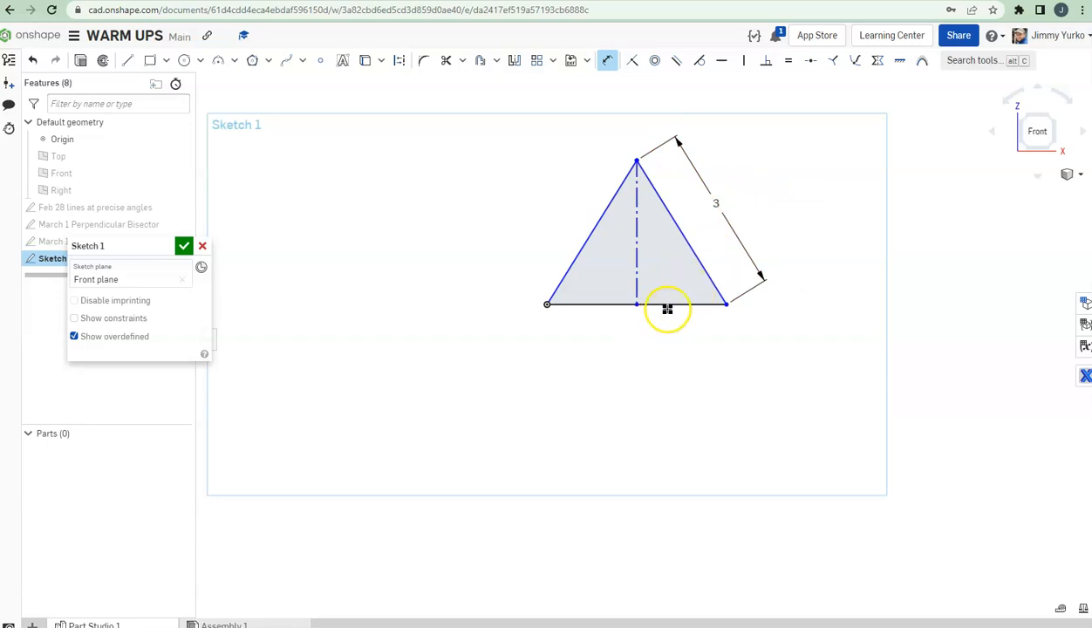
{"action": "left_click", "coordinate": [636, 304]}
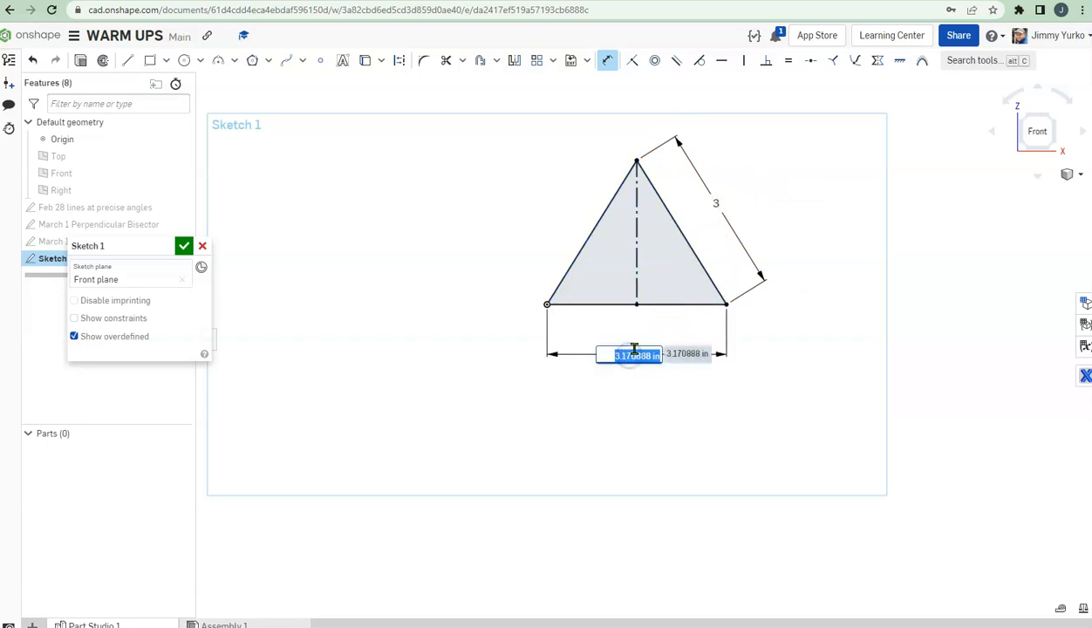